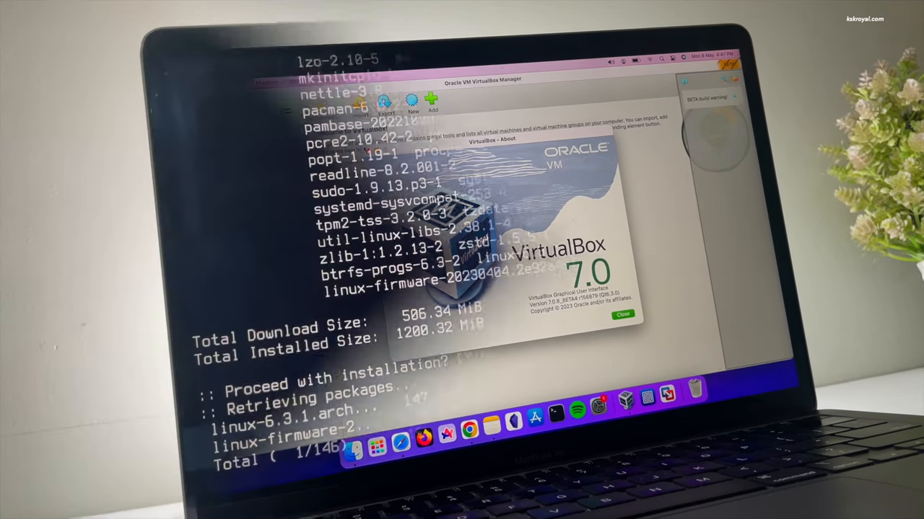
Browse in Firefox inside the Windows 11 guest, searching for 'eurovision'.
click(623, 315)
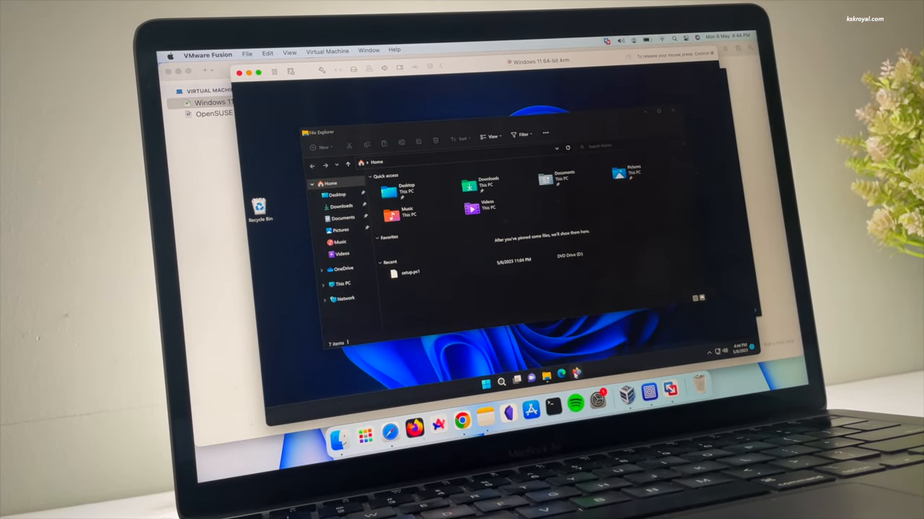
click(416, 433)
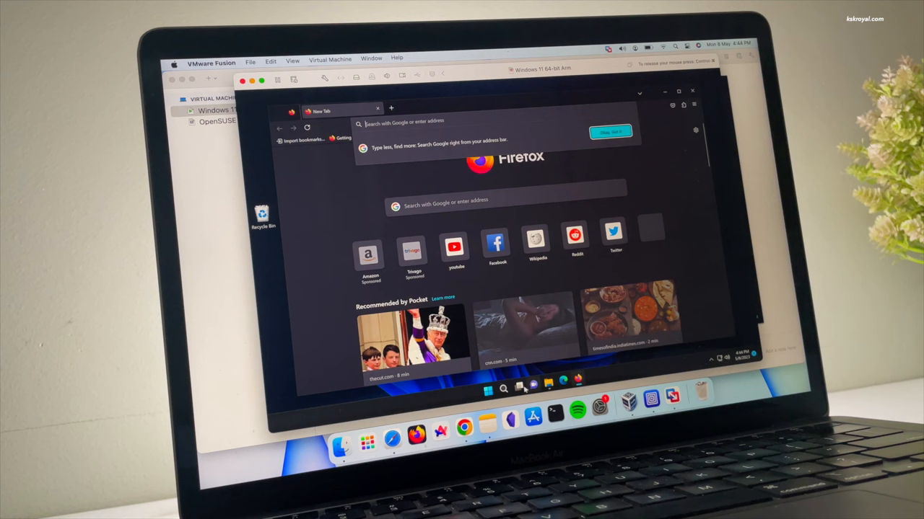
text(eurovision)
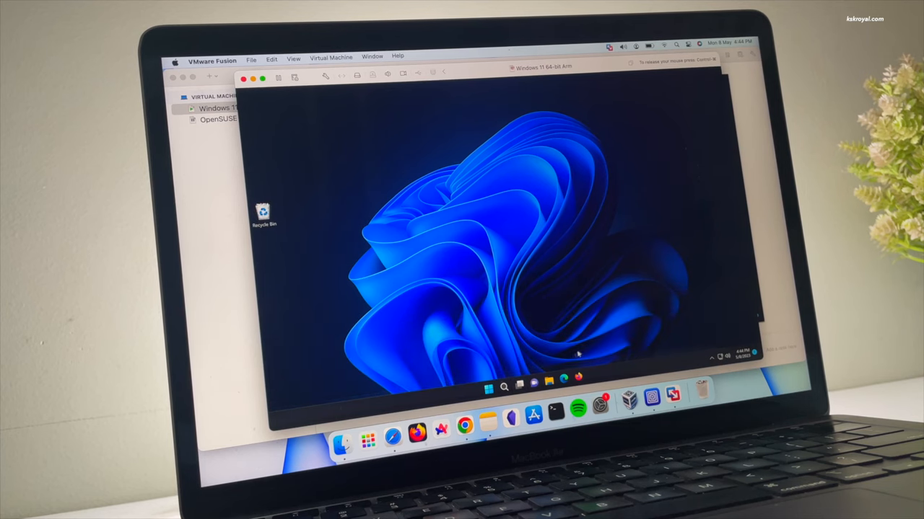
click(503, 387)
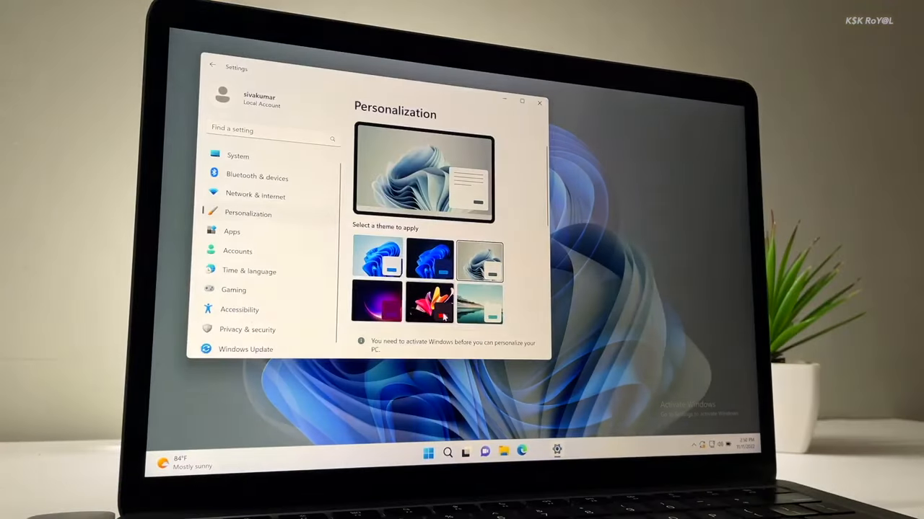
Apply the dark glowing-flower theme in Personalization and close Settings.
click(430, 303)
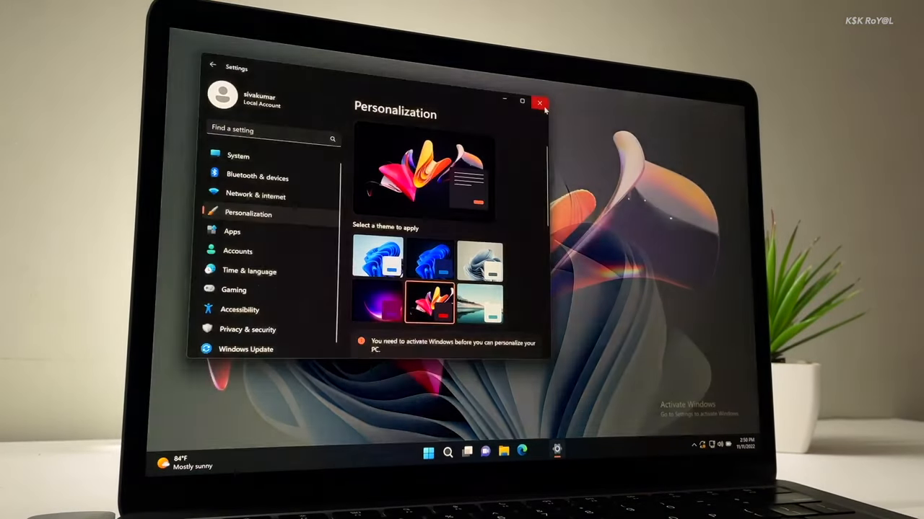
click(540, 102)
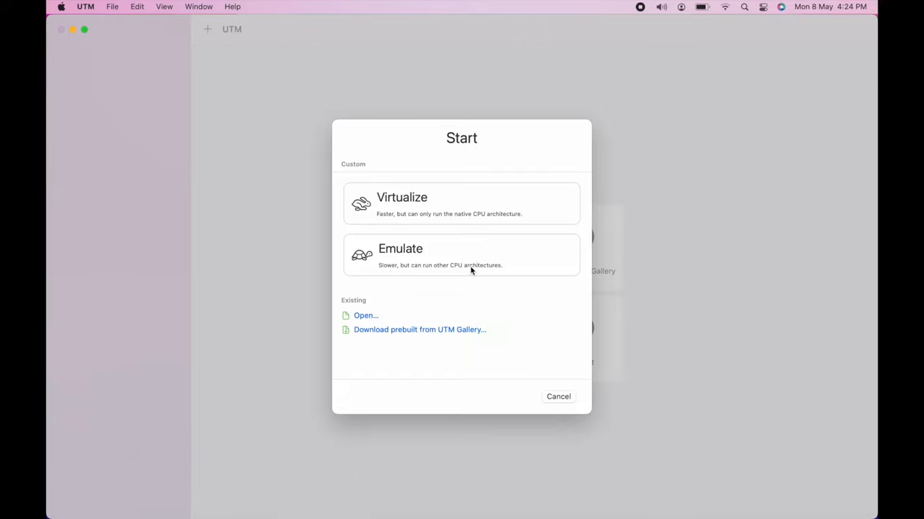
Start a virtualized Linux VM booting from the openSUSE Tumbleweed aarch64 ISO.
click(462, 204)
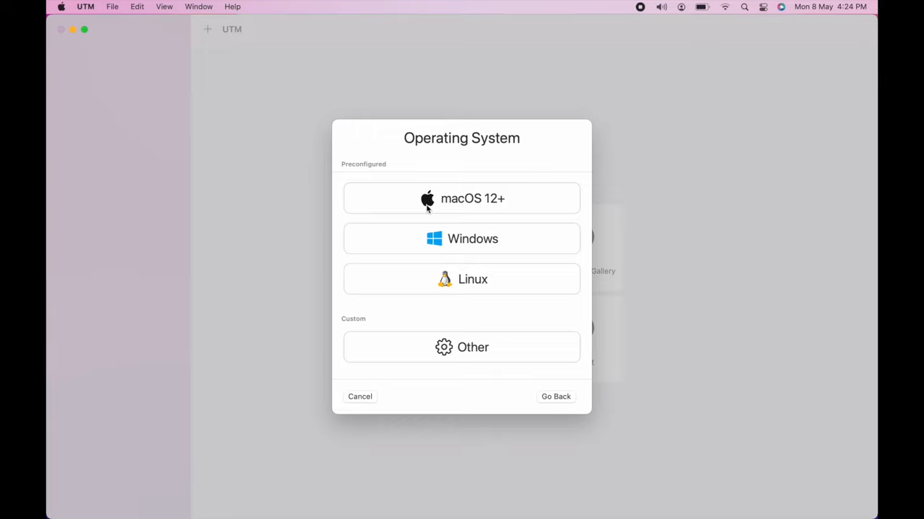
mouse_move(522, 197)
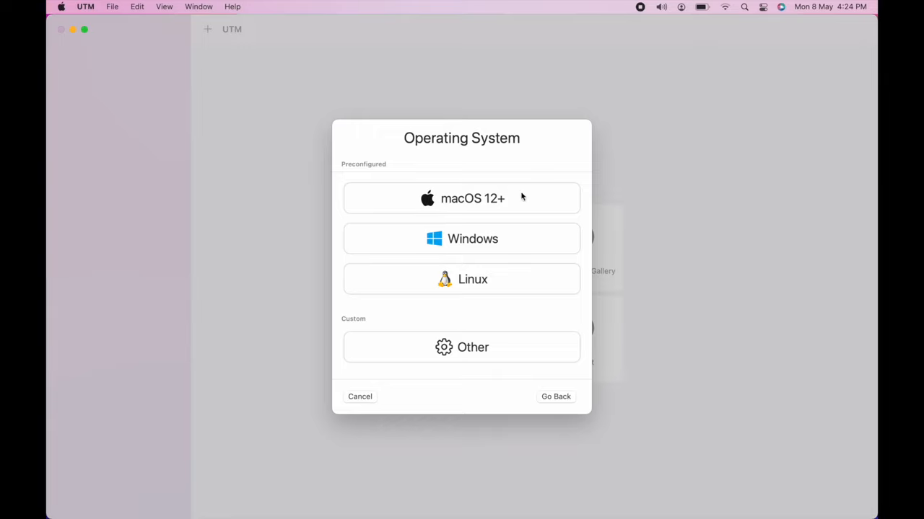
mouse_move(473, 246)
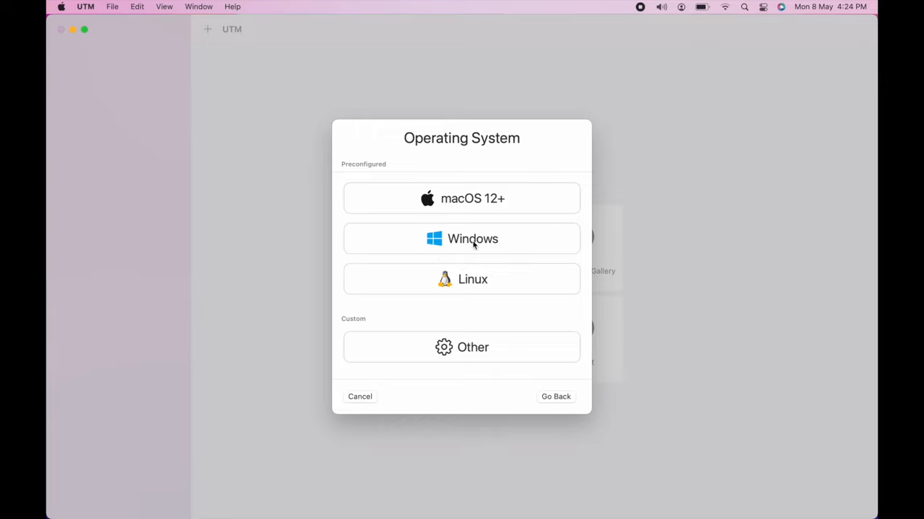
mouse_move(508, 311)
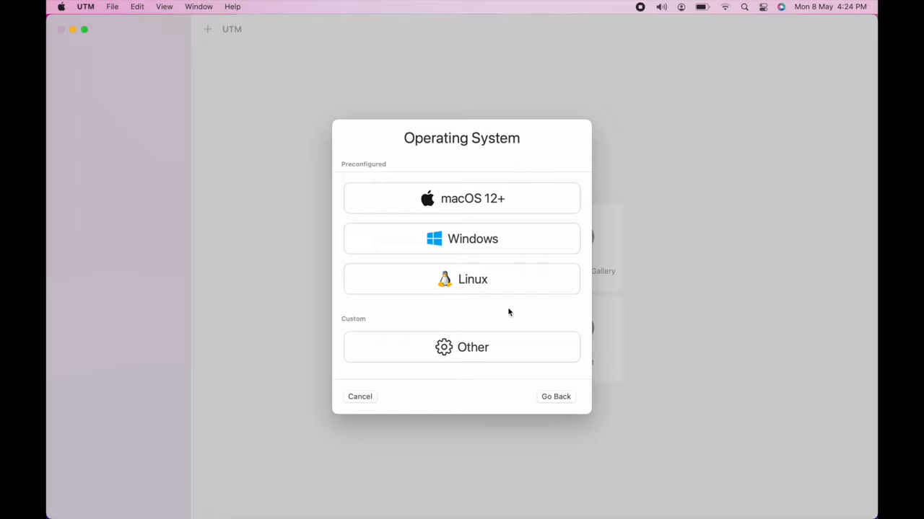
click(462, 280)
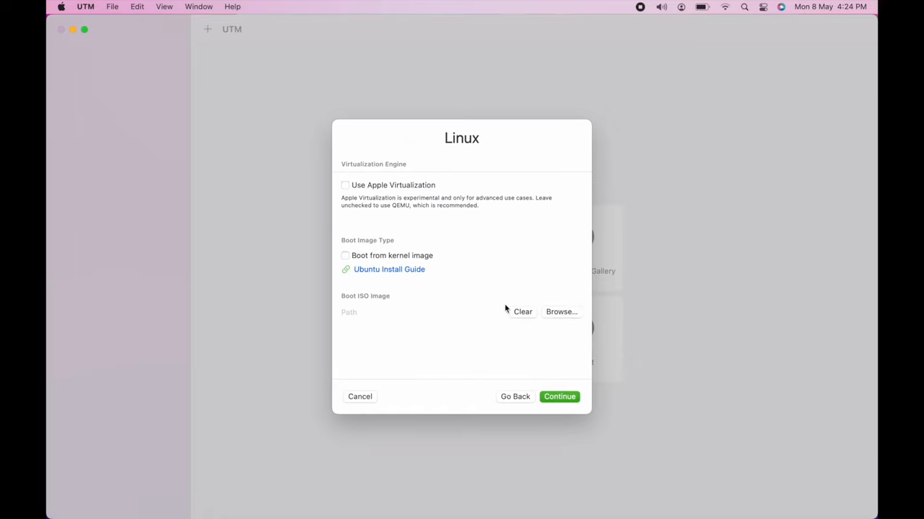
mouse_move(357, 208)
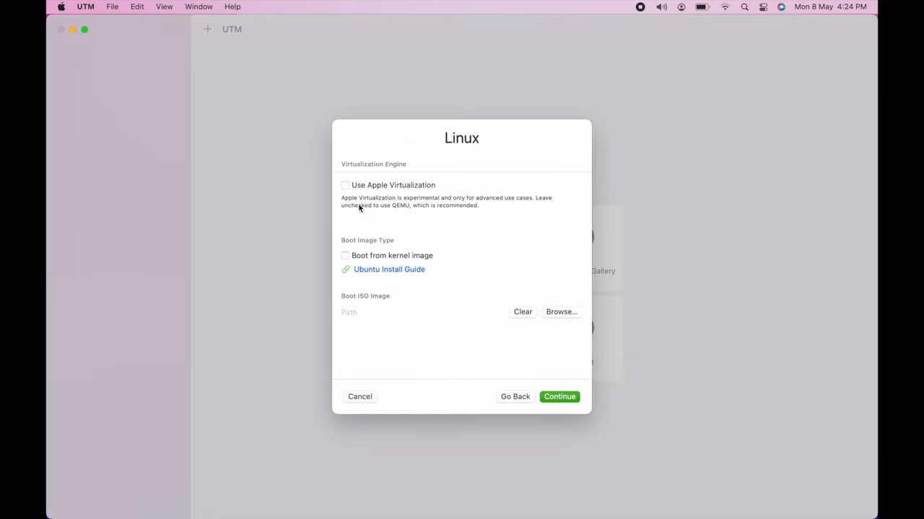
mouse_move(557, 330)
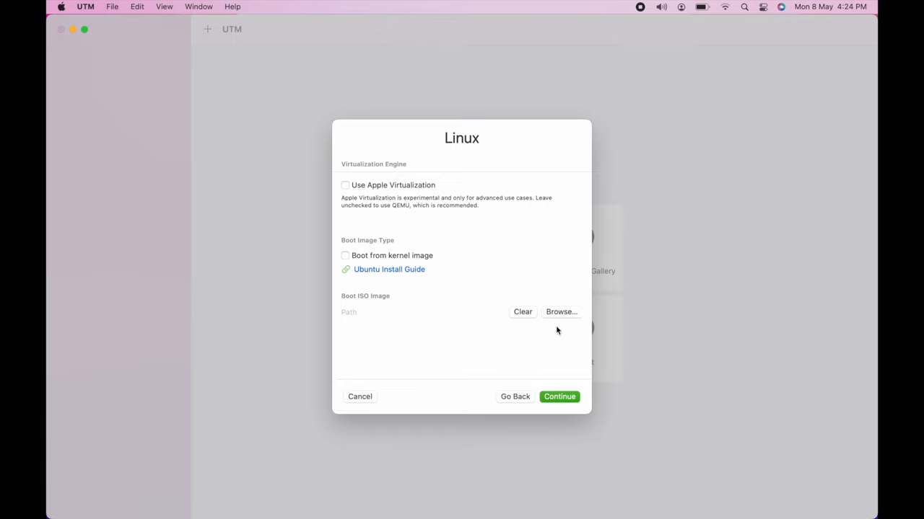
click(561, 312)
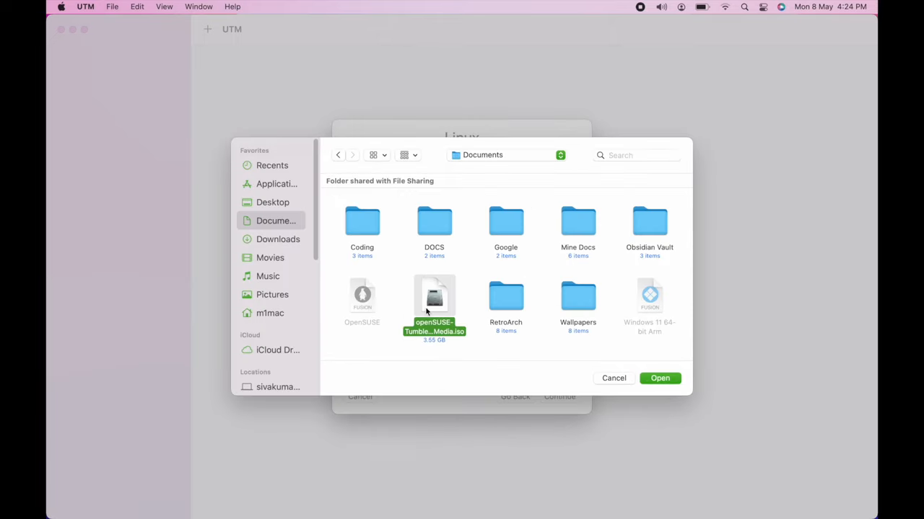
click(659, 378)
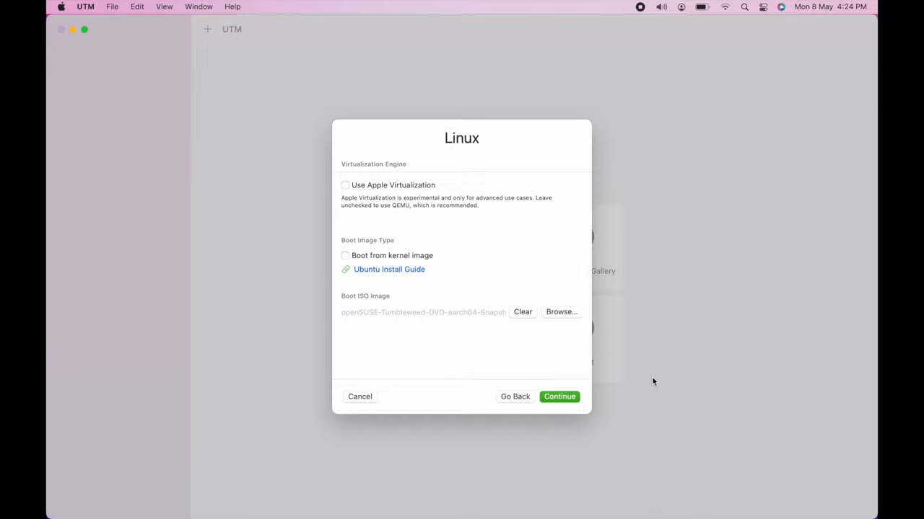
mouse_move(469, 330)
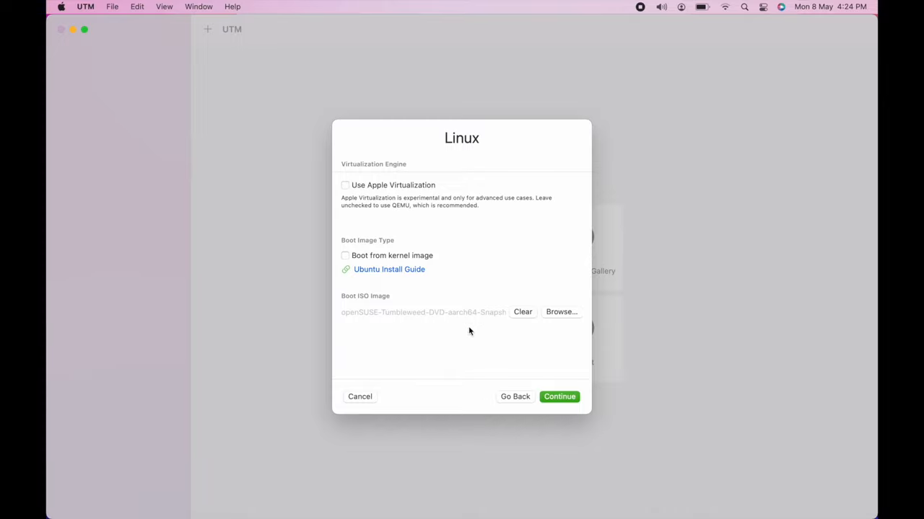
Accept the default hardware settings with 4 GB memory and finish the openSUSE VM.
click(560, 395)
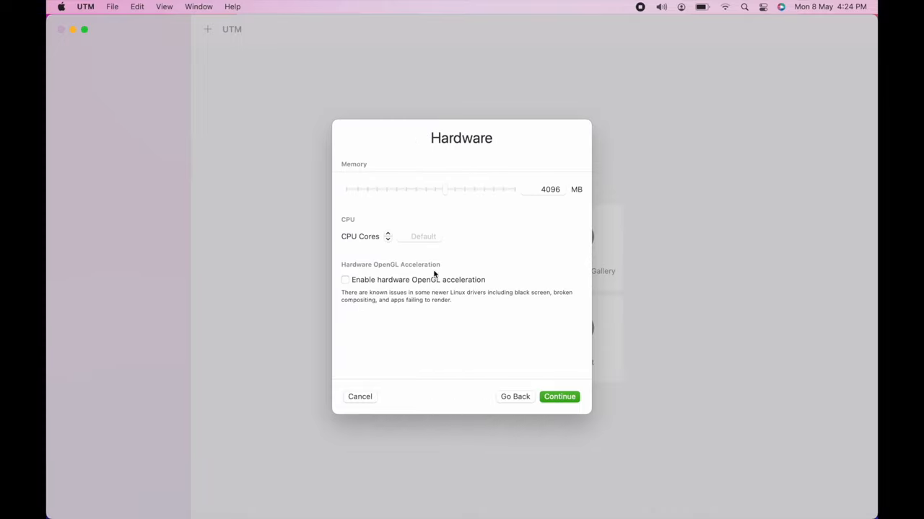
click(560, 395)
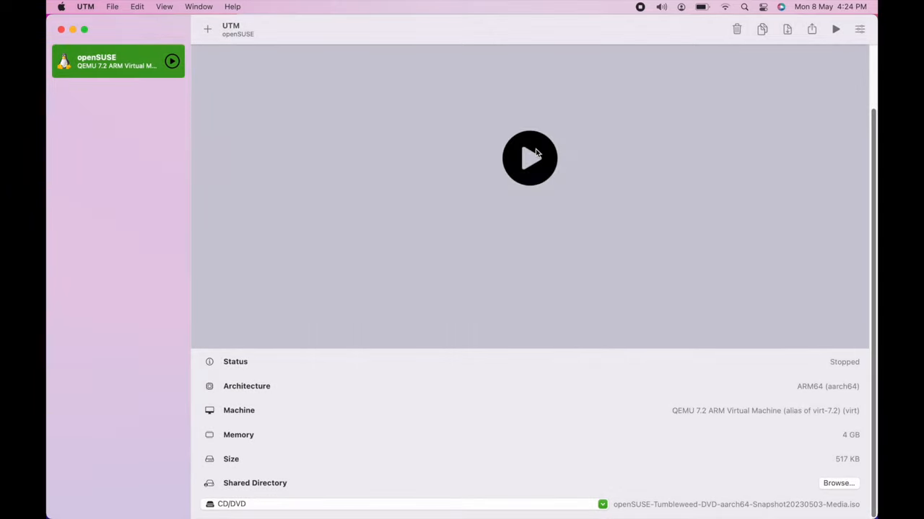
Boot the openSUSE VM, launch Installation and reach the license agreement page.
click(528, 157)
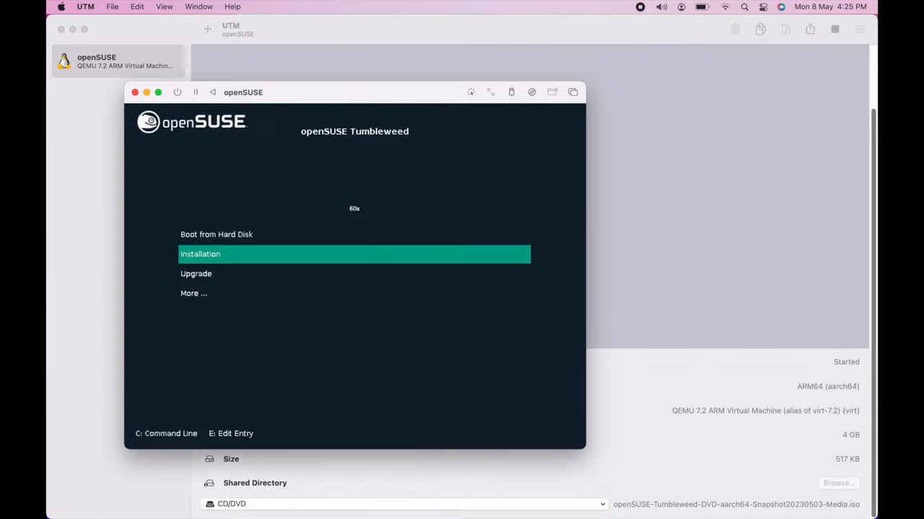
key(Up)
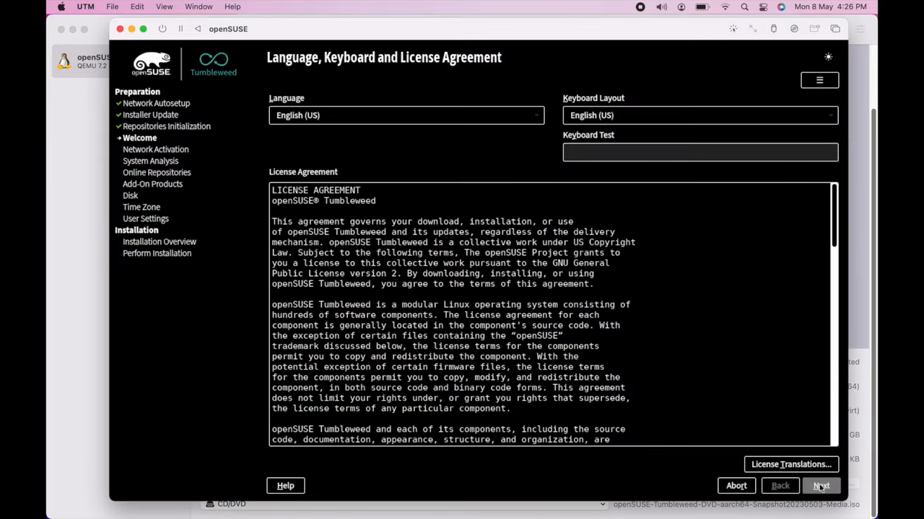
click(820, 485)
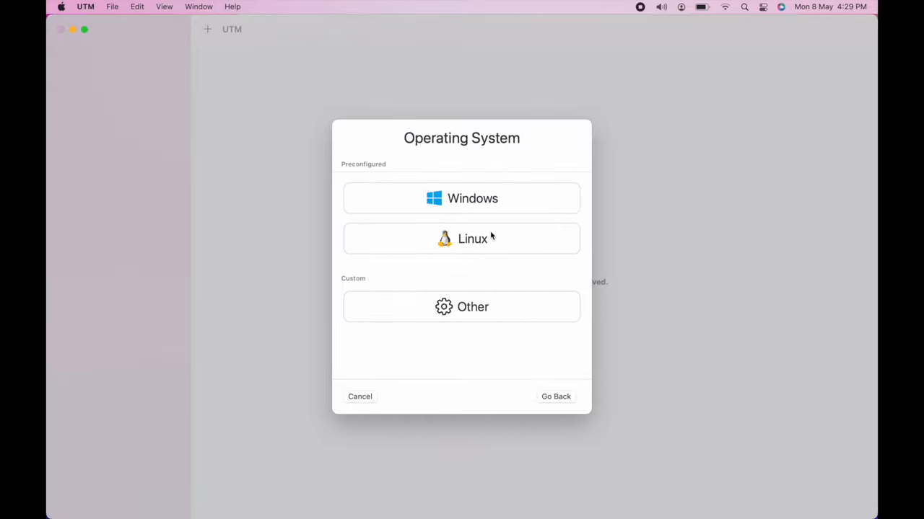
Create an emulated x86_64 Linux VM from archlinux-2023.05.03-x86_64.iso with default Q35 hardware.
click(462, 240)
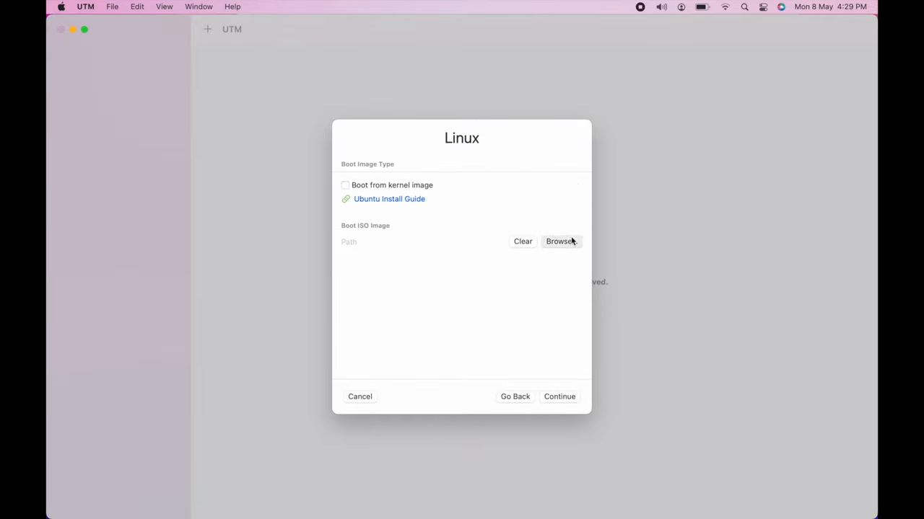
click(559, 241)
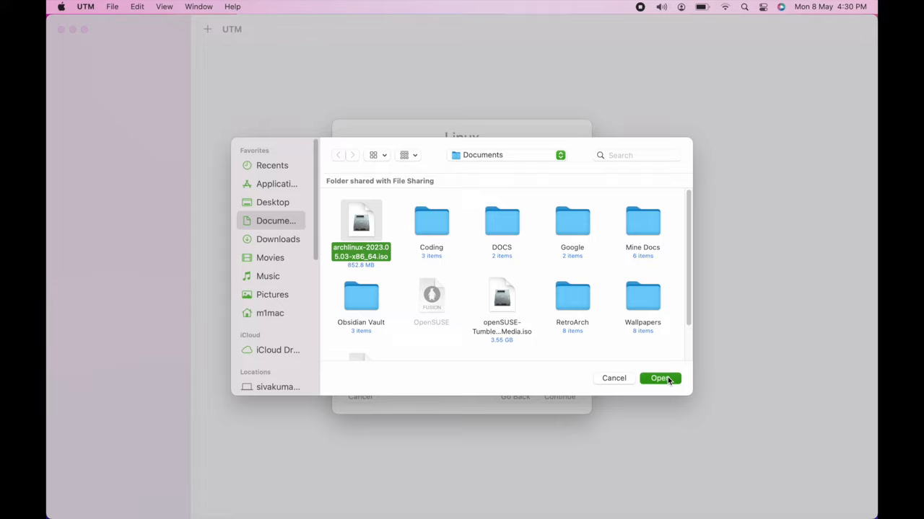
click(658, 378)
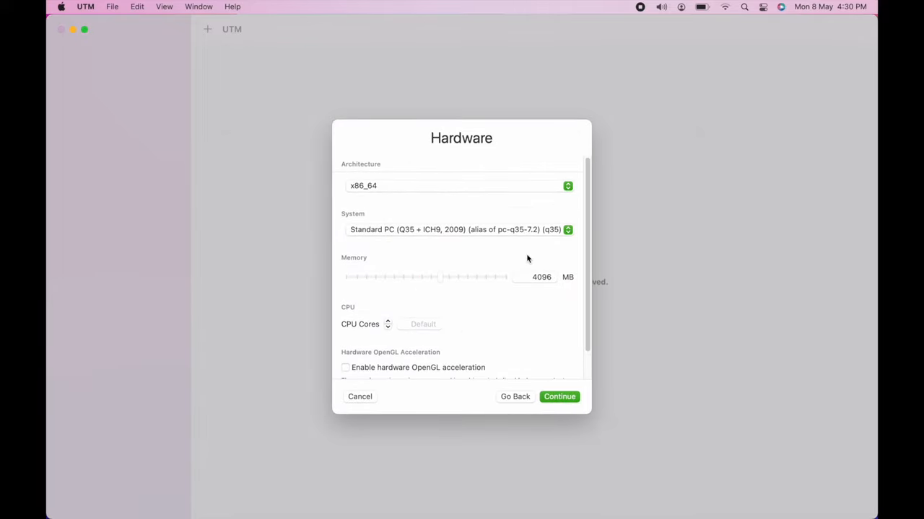
mouse_move(511, 306)
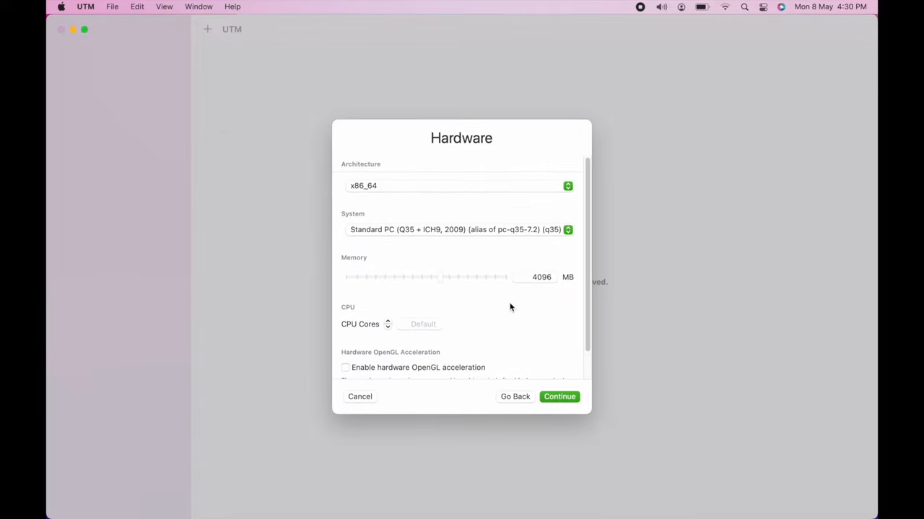
click(560, 397)
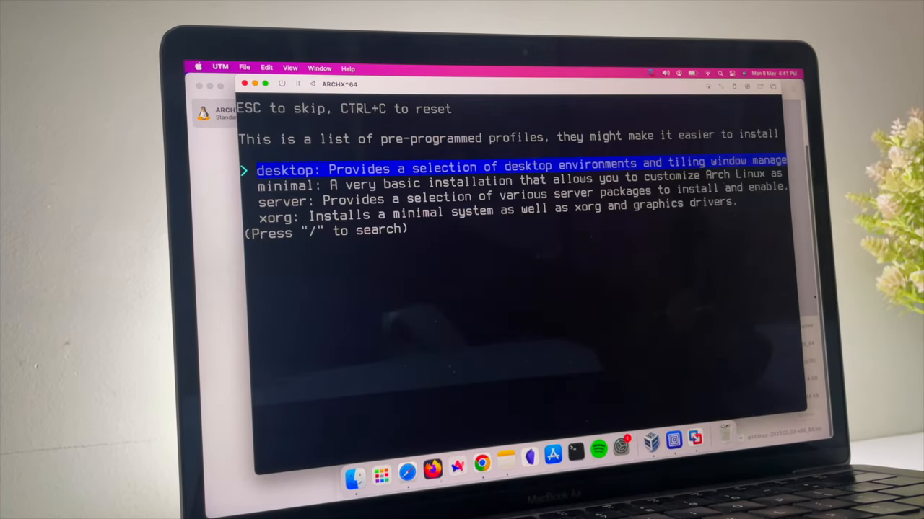
Choose the desktop profile with mate, default graphics driver and audio server in archinstall.
key(Return)
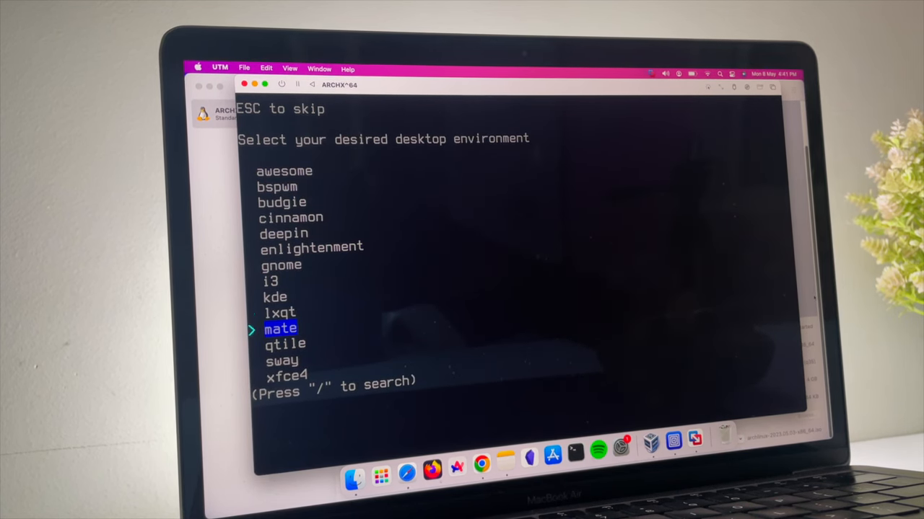
key(Down)
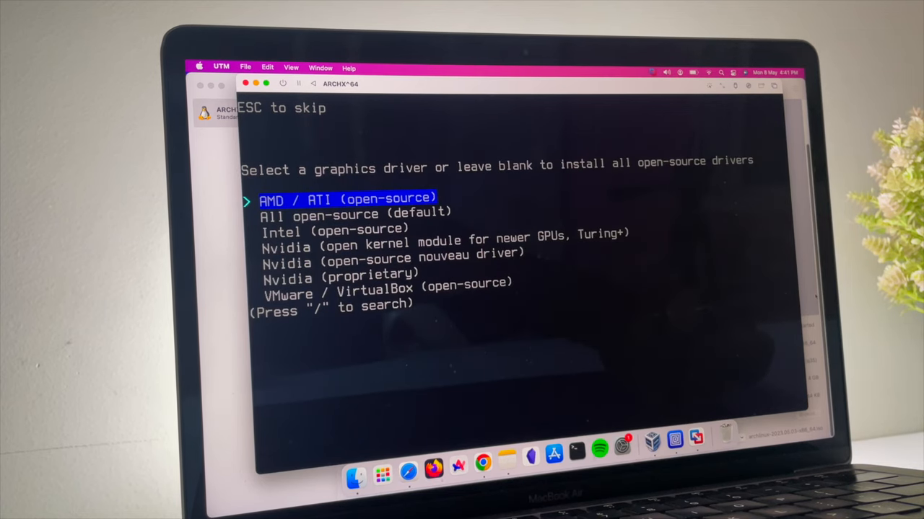
key(Down)
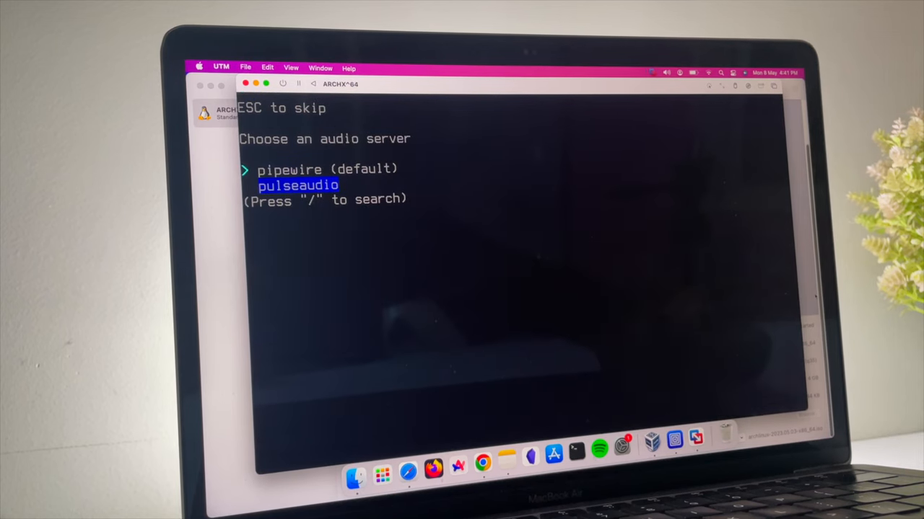
key(Return)
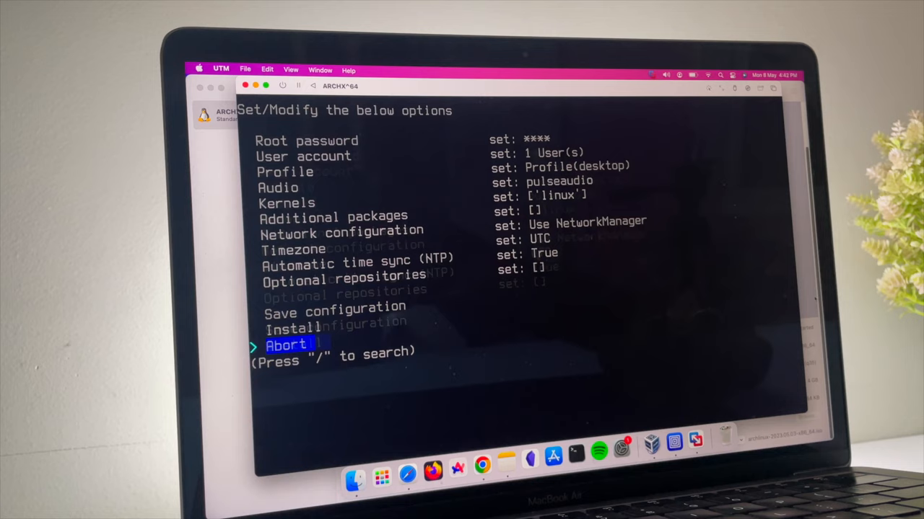
key(up)
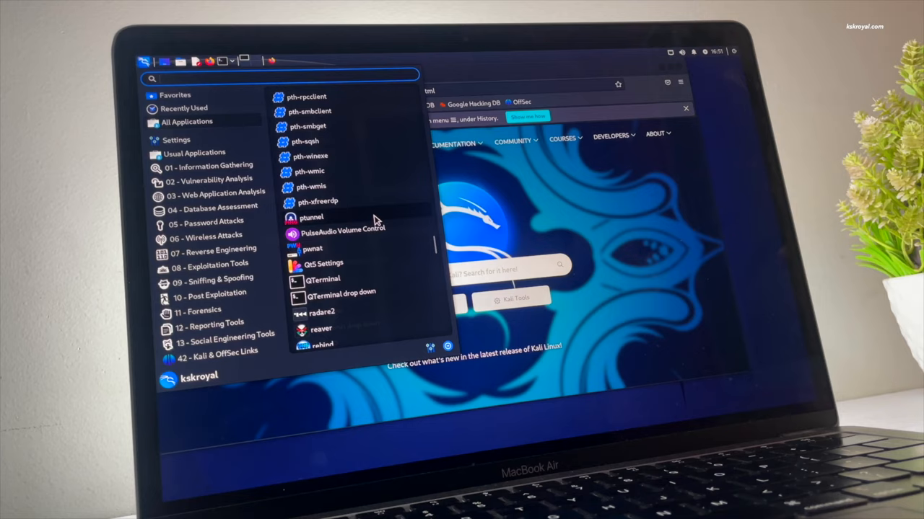
Scroll through the Kali Linux applications menu to browse its tools.
scroll(down, 3)
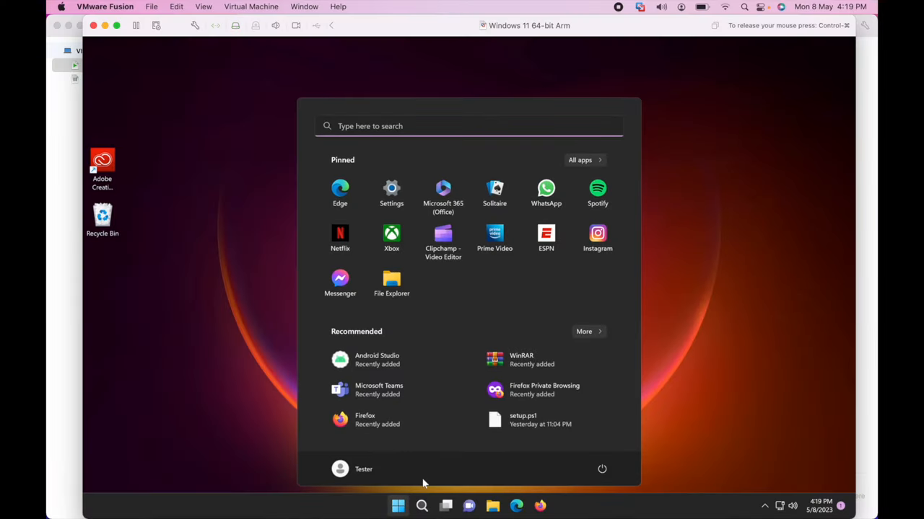
mouse_move(698, 343)
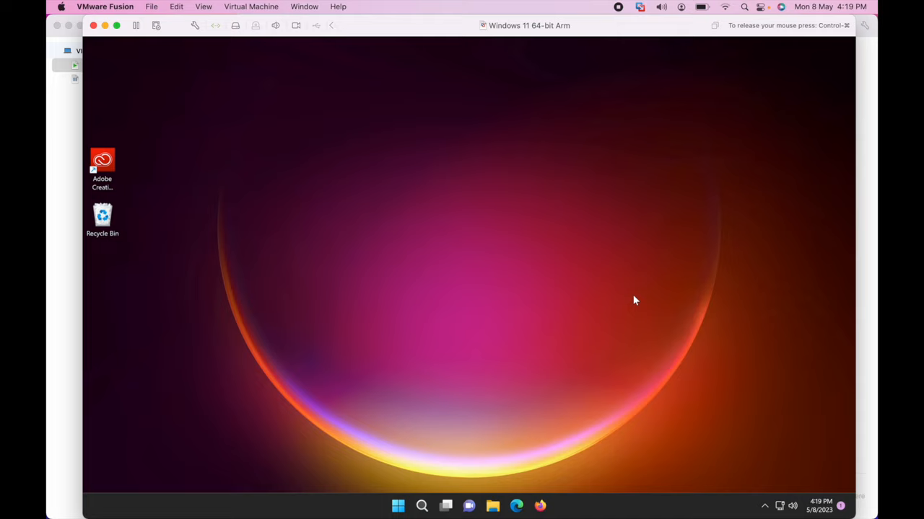
click(493, 505)
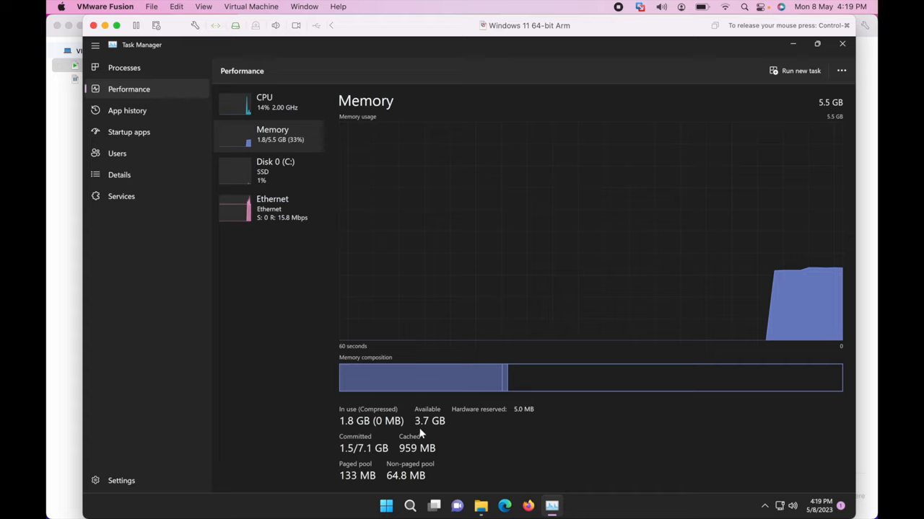
click(264, 101)
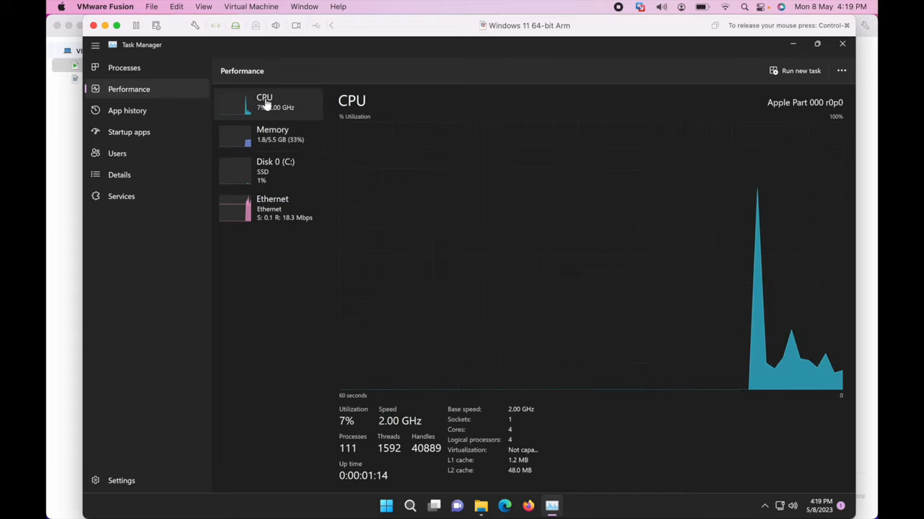
mouse_move(402, 296)
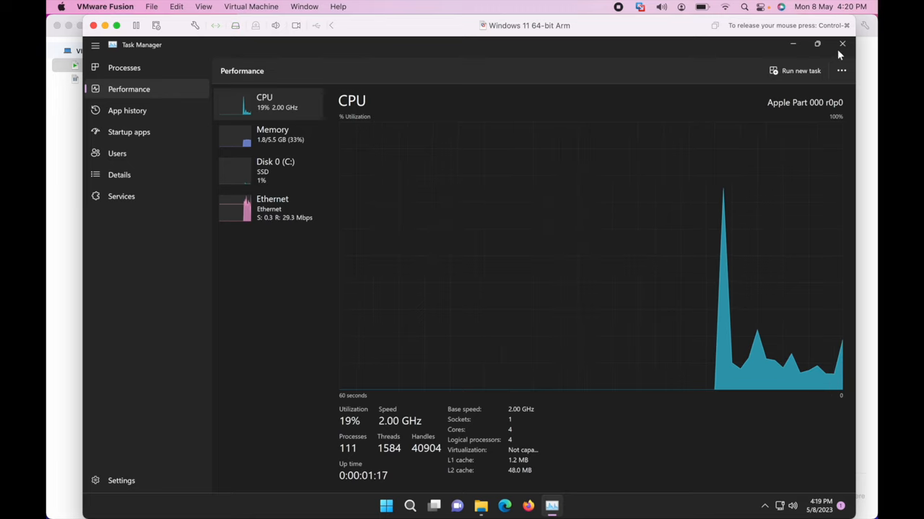
click(841, 43)
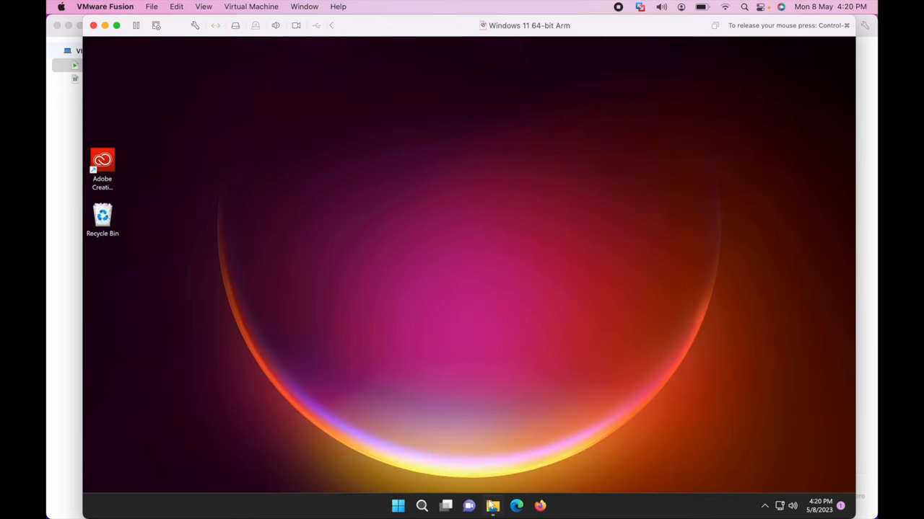
click(494, 505)
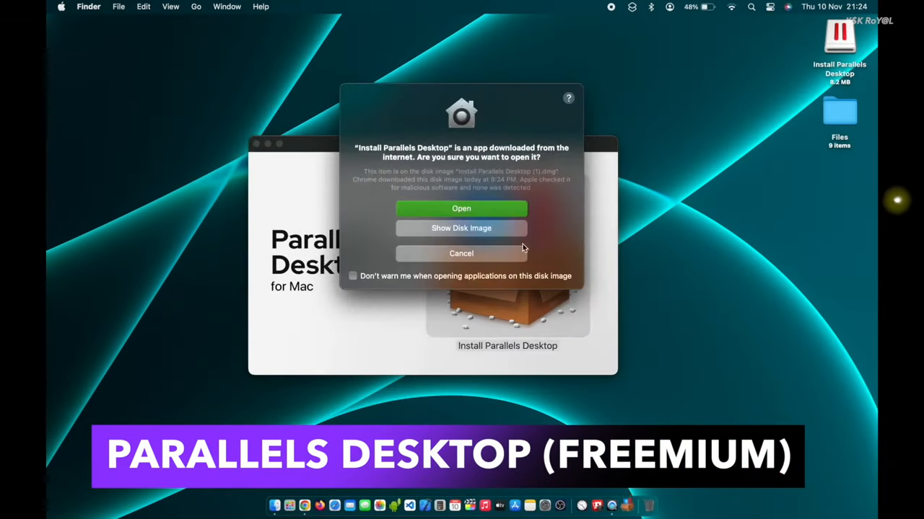
Allow the downloaded Parallels Desktop installer to open and proceed with installation.
click(462, 208)
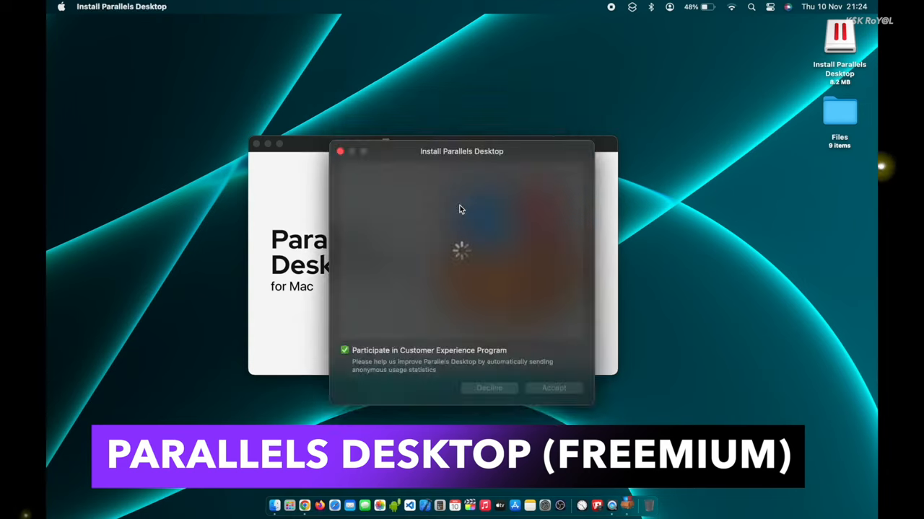
click(554, 387)
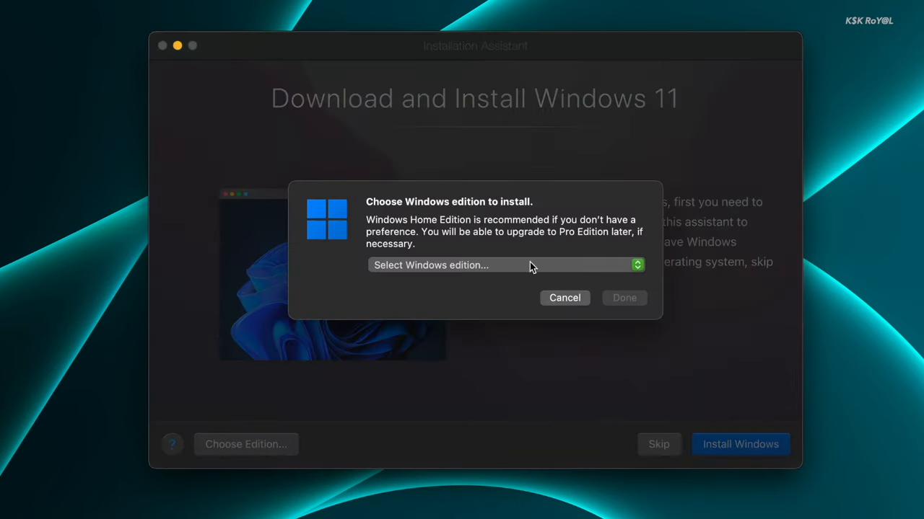
Select the Windows 11 Pro edition and start downloading and installing Windows.
click(503, 266)
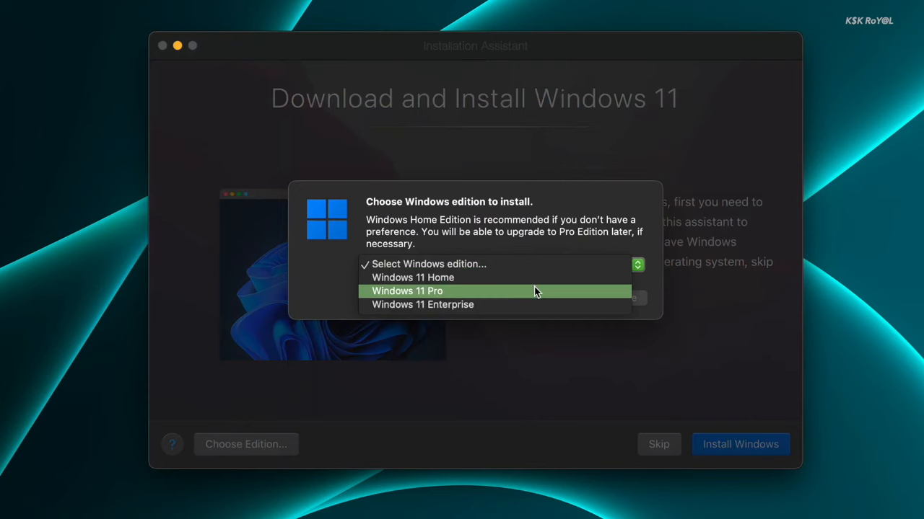
click(407, 291)
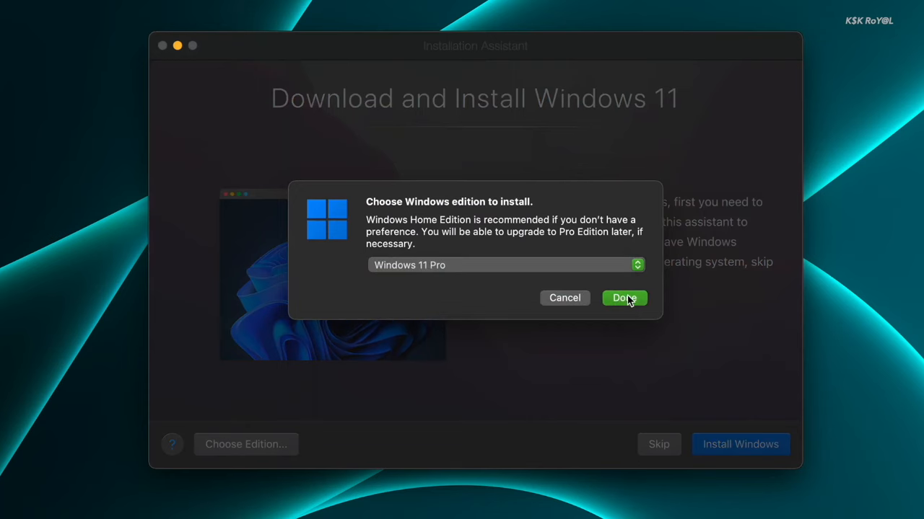
click(623, 298)
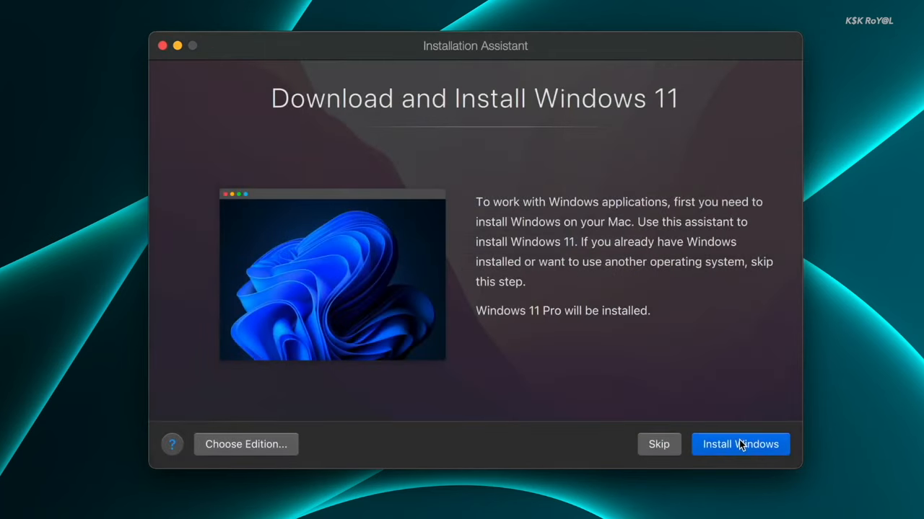
click(741, 445)
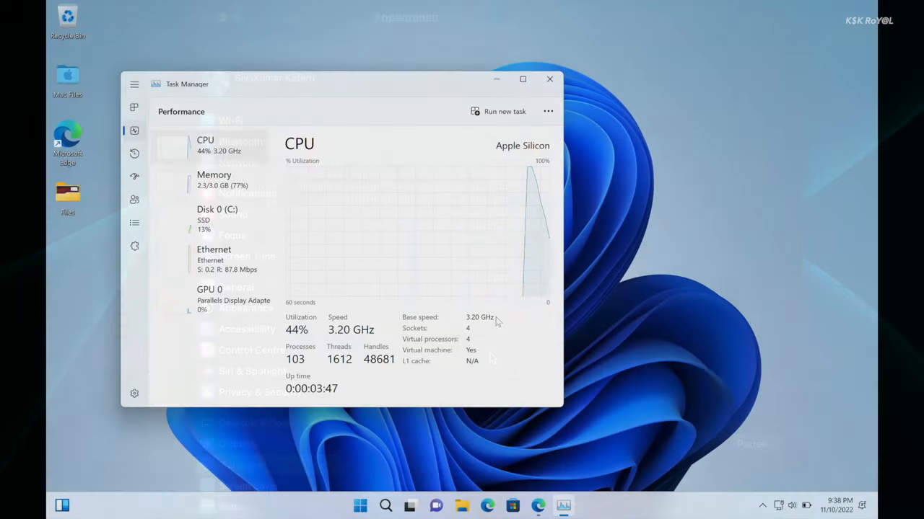
Bring forward the Edge window with the Windows Installed Successfully page.
click(214, 179)
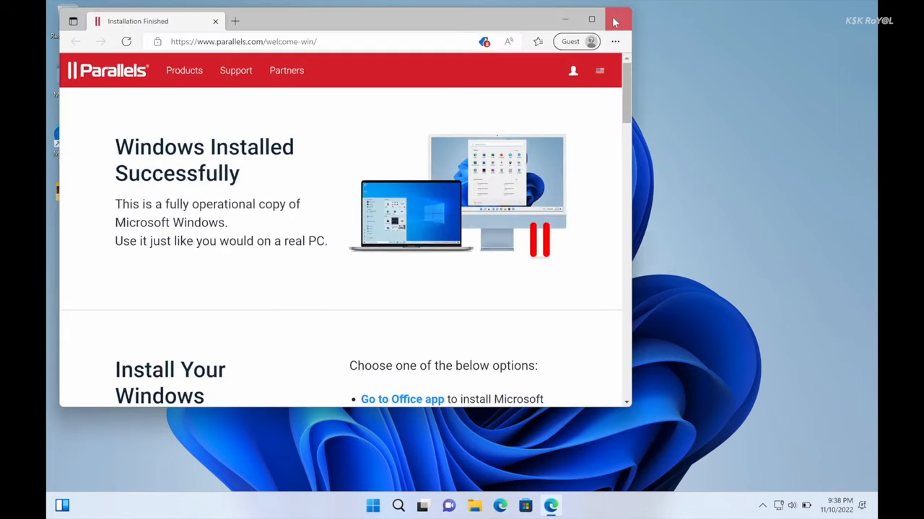
click(614, 19)
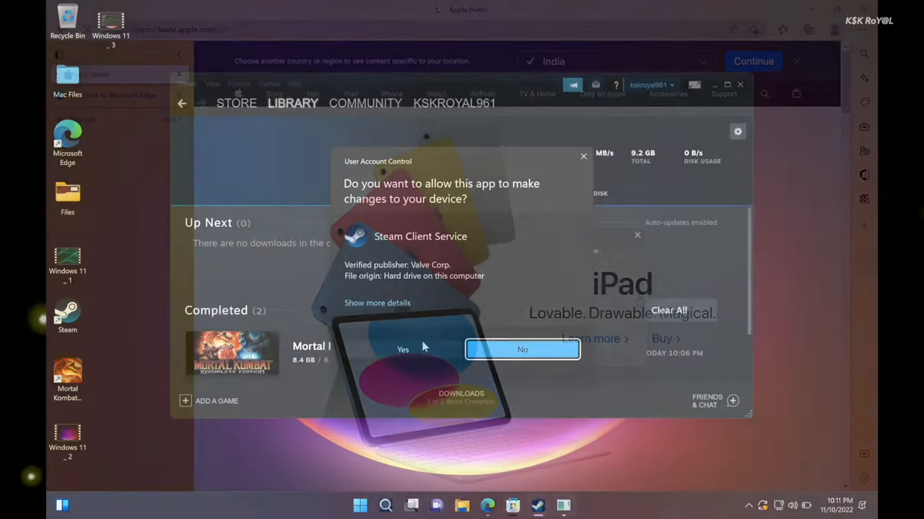
Allow Steam Client Service to make changes in the Windows guest's UAC prompt.
click(403, 350)
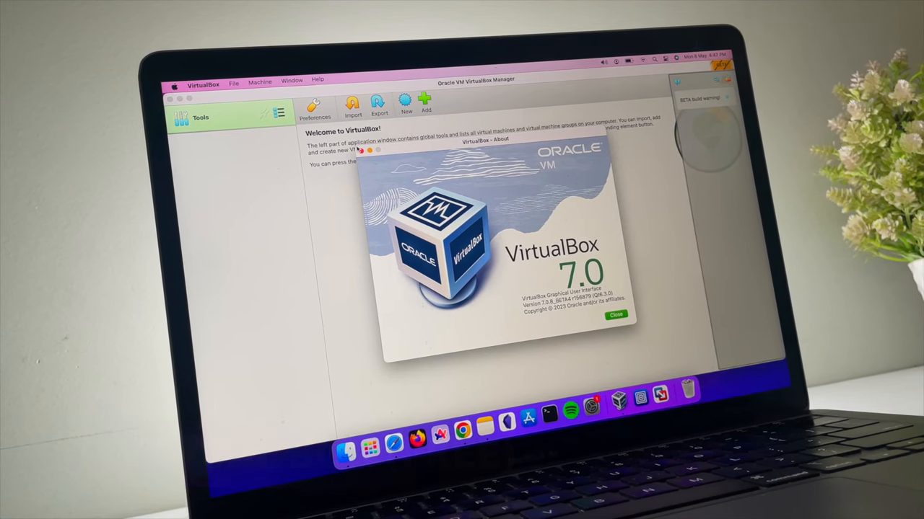
Dismiss the About screen and start a new virtual machine named OpenSuse.
click(615, 315)
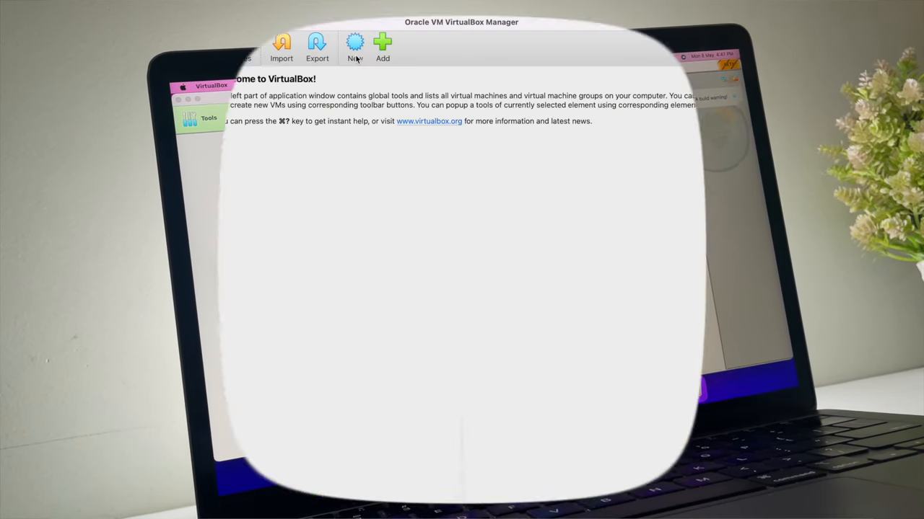
click(355, 46)
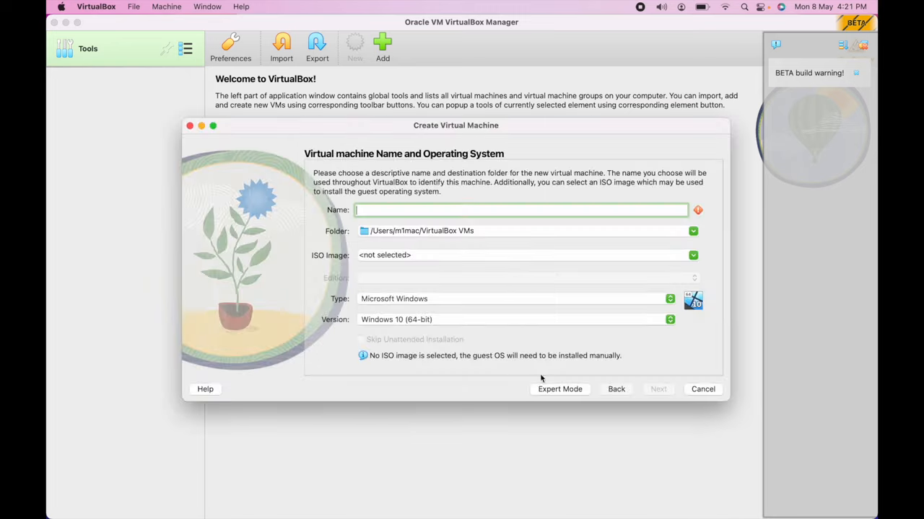
text(OpenSus)
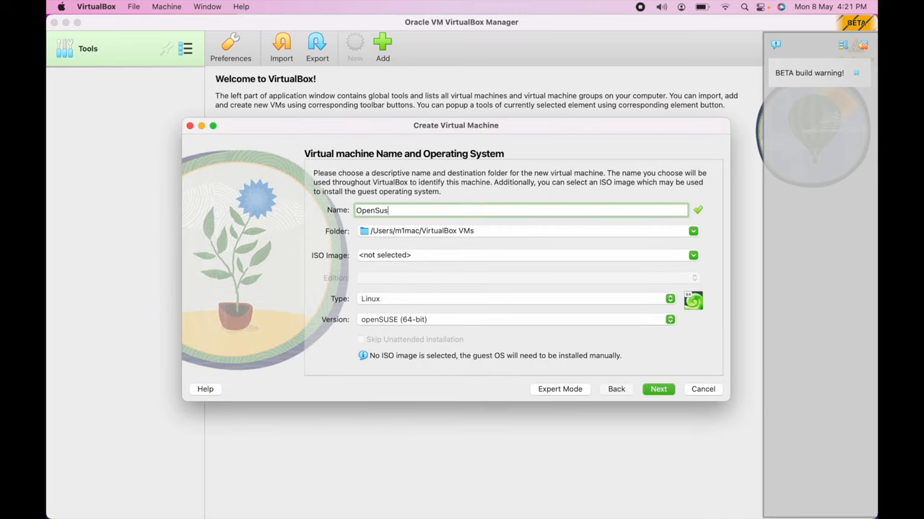
Select the openSUSE Tumbleweed aarch64 ISO as installation image and continue.
click(692, 254)
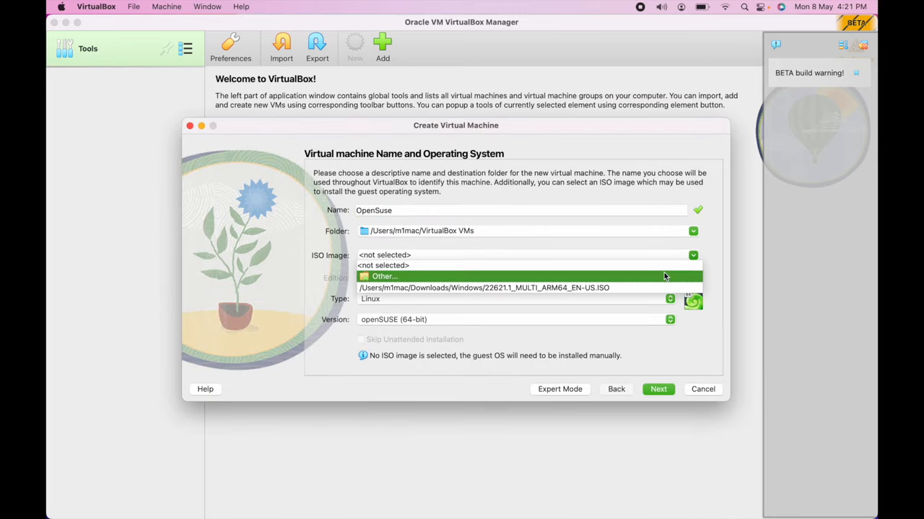
click(384, 277)
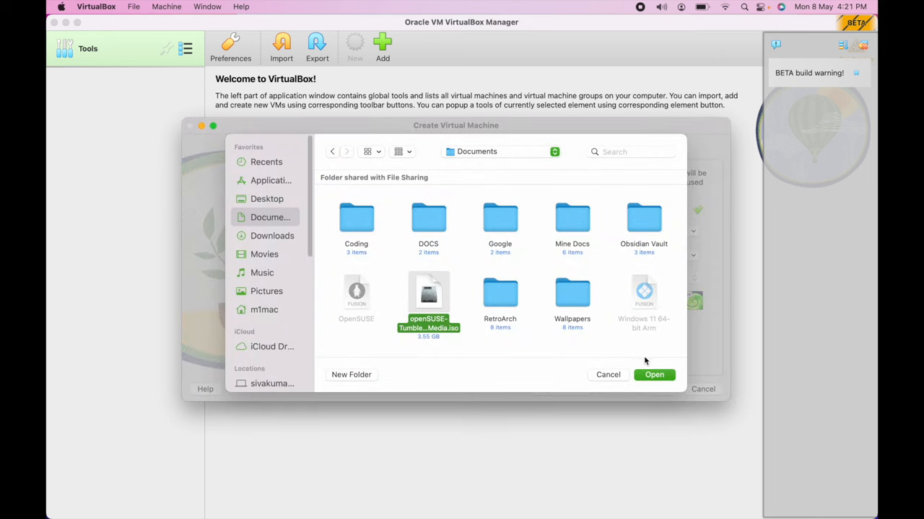
click(654, 375)
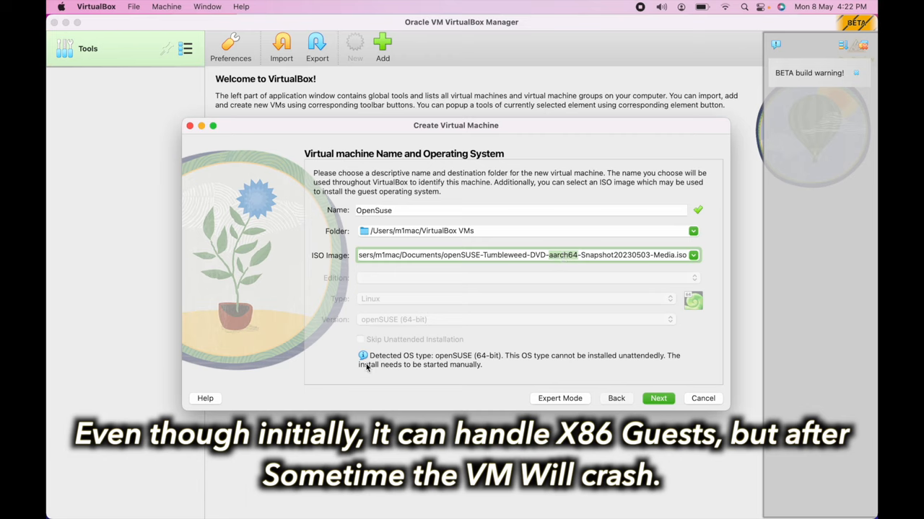
mouse_move(580, 364)
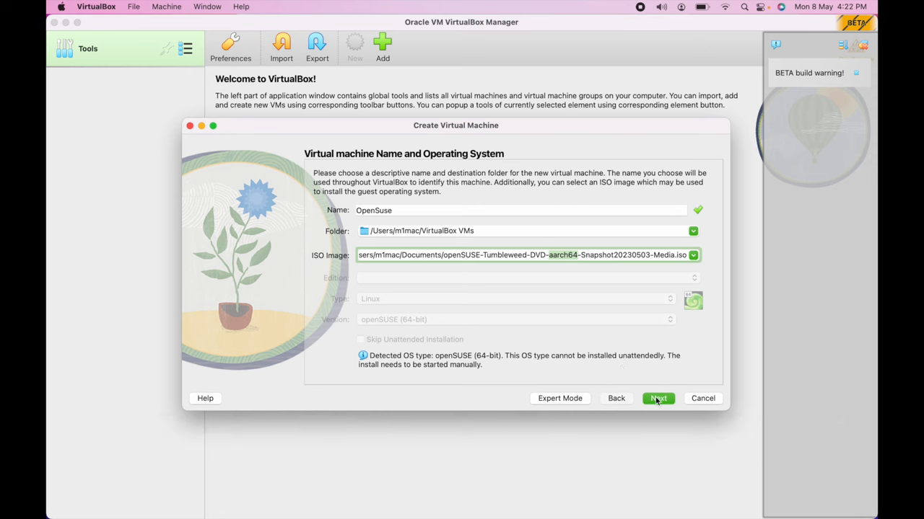
click(658, 399)
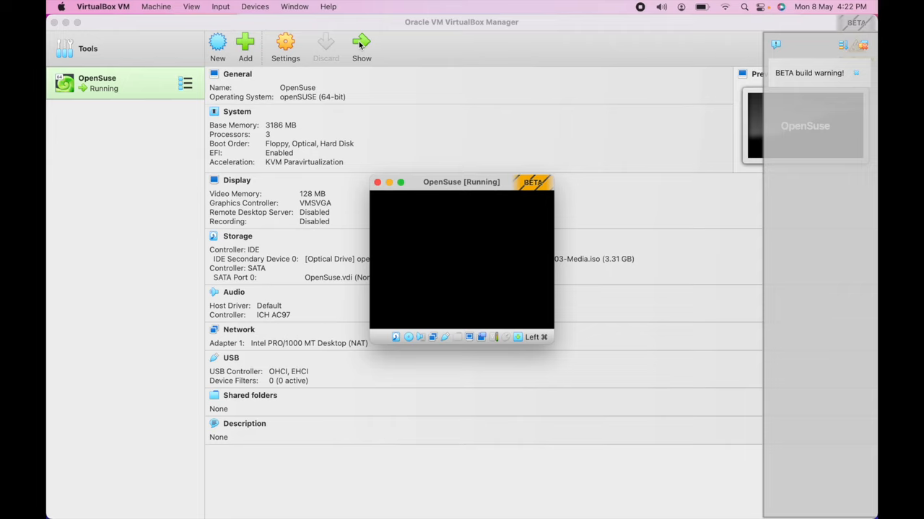
mouse_move(505, 173)
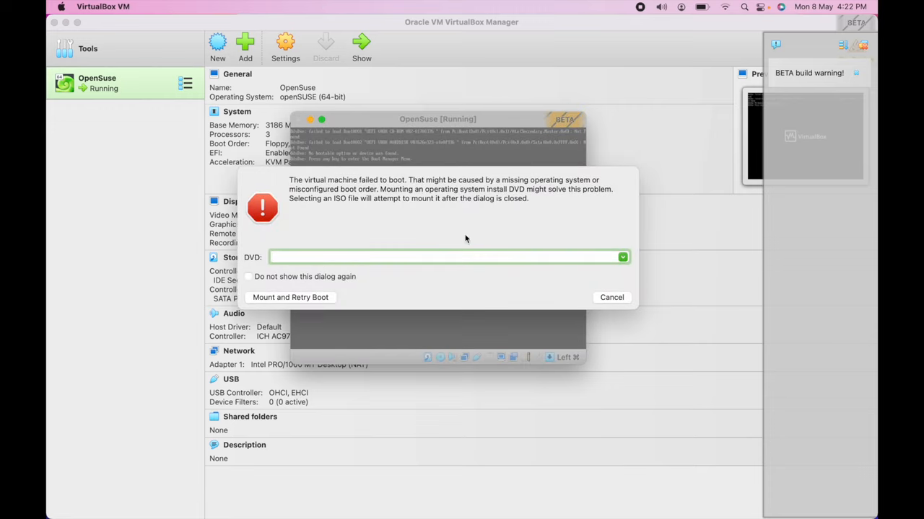
mouse_move(620, 273)
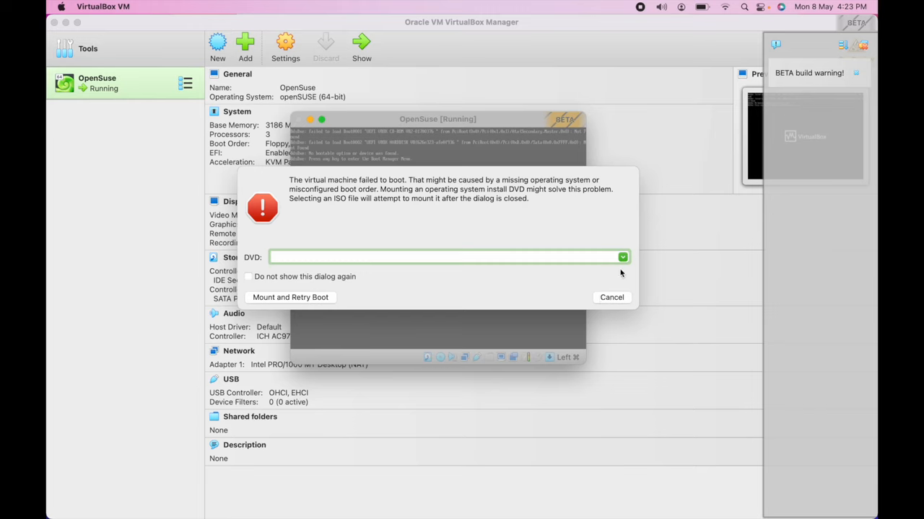
Mount the openSUSE Tumbleweed ISO from the boot-failure dialog and retry booting the OpenSuse VM.
click(622, 257)
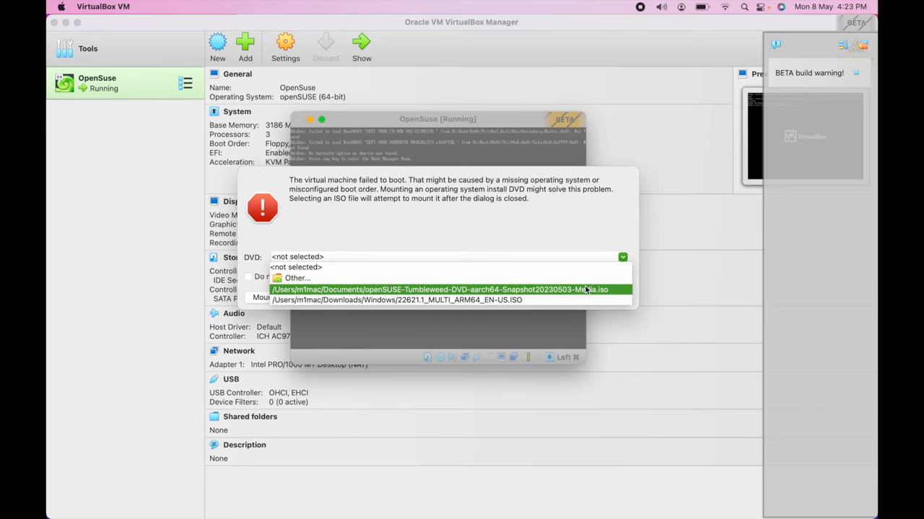
click(438, 289)
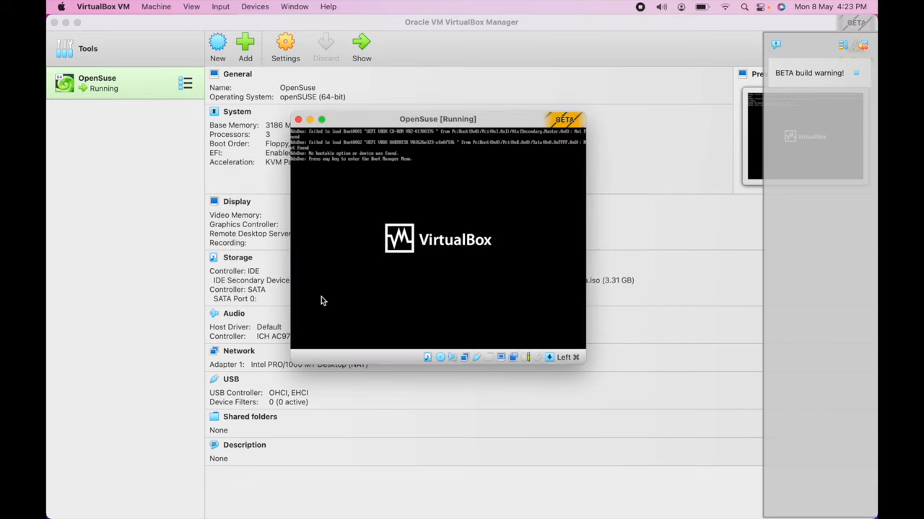